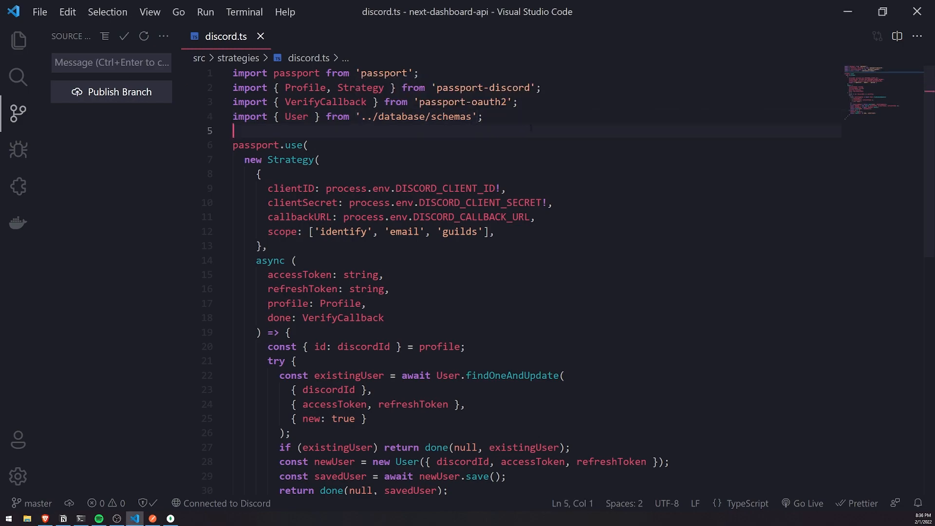
Add passport.serializeUser((user: any, done) => ...) below the imports, returning done(null, user.id).
{"action": "key", "text": "Enter"}
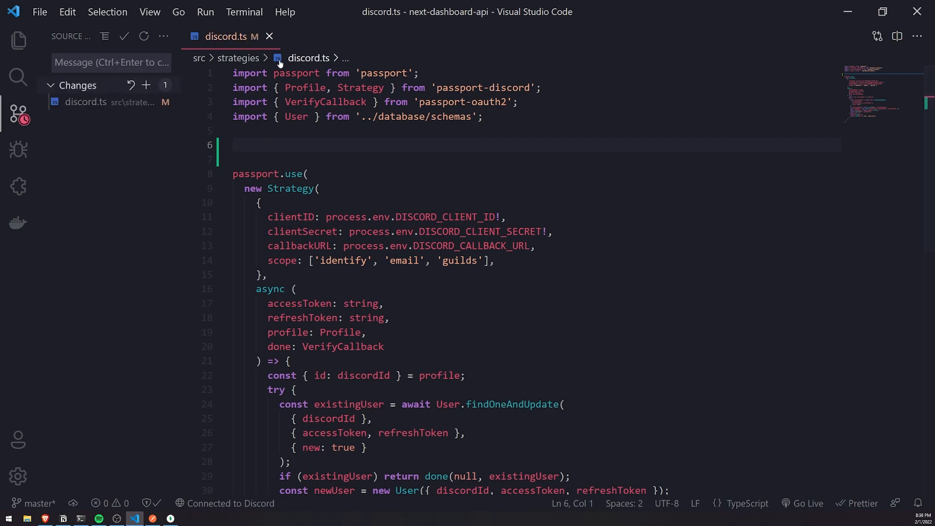
{"action": "type", "text": "passport.serializeUser("}
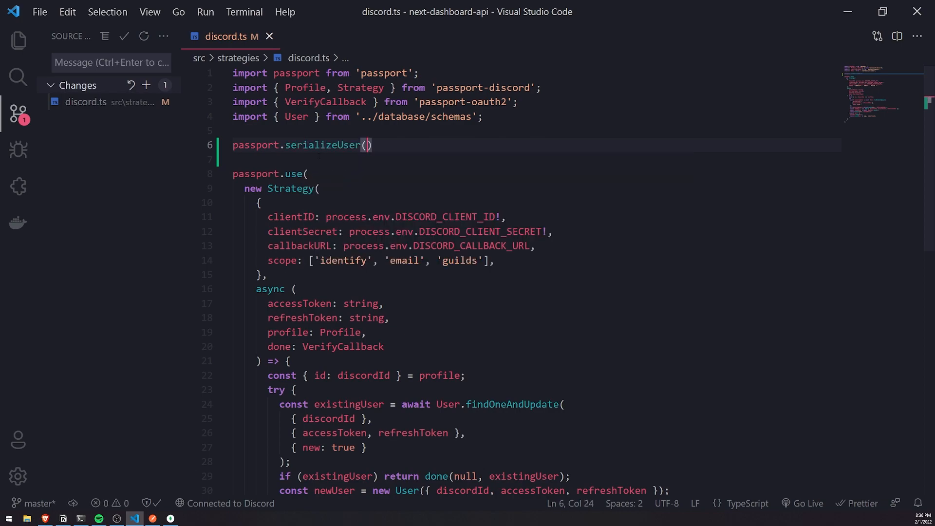
{"action": "type", "text": "("}
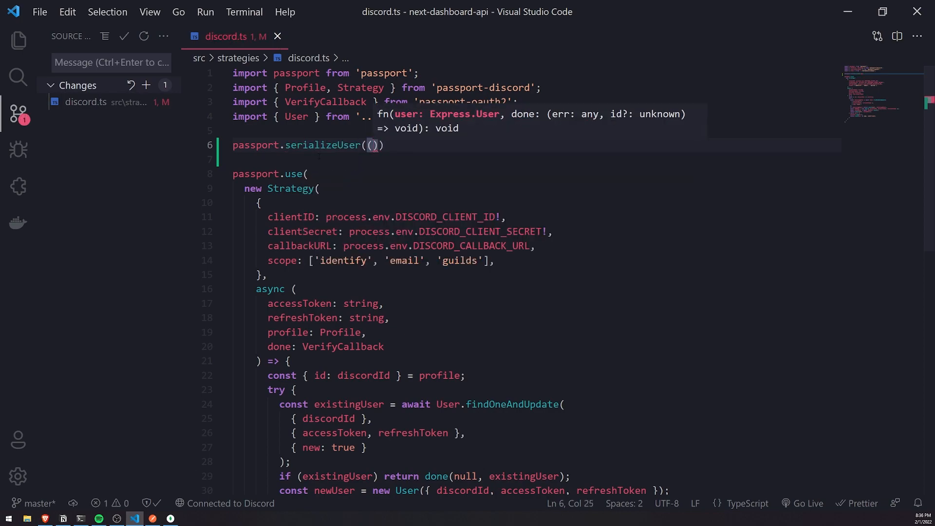
{"action": "type", "text": "user, done)"}
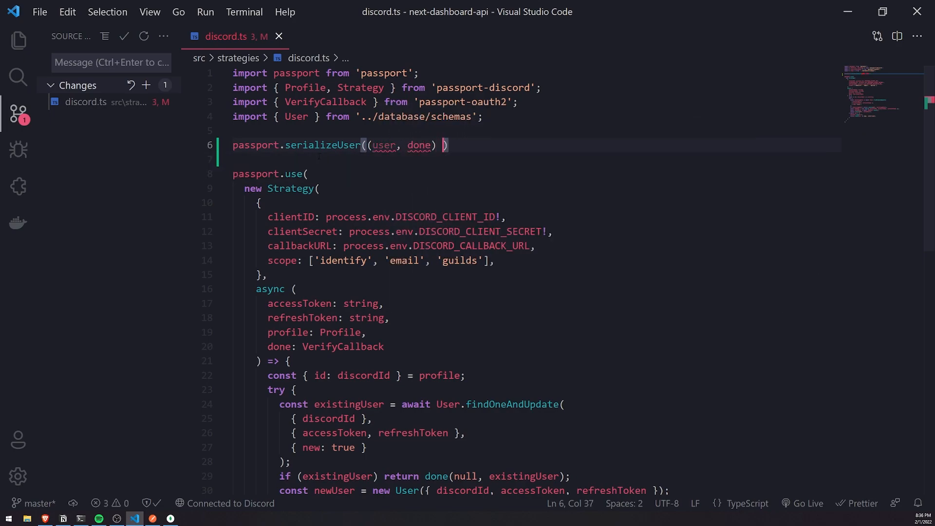
{"action": "type", "text": "=> {"}
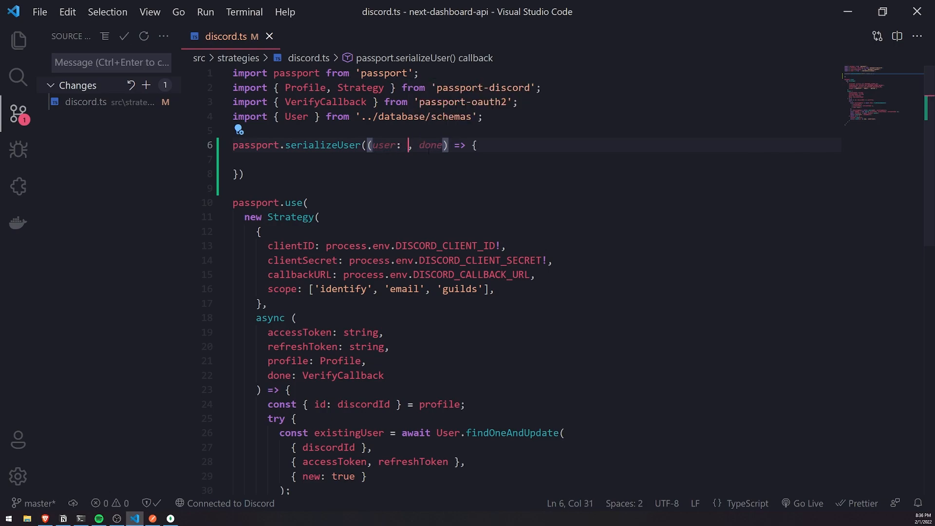
{"action": "type", "text": "any"}
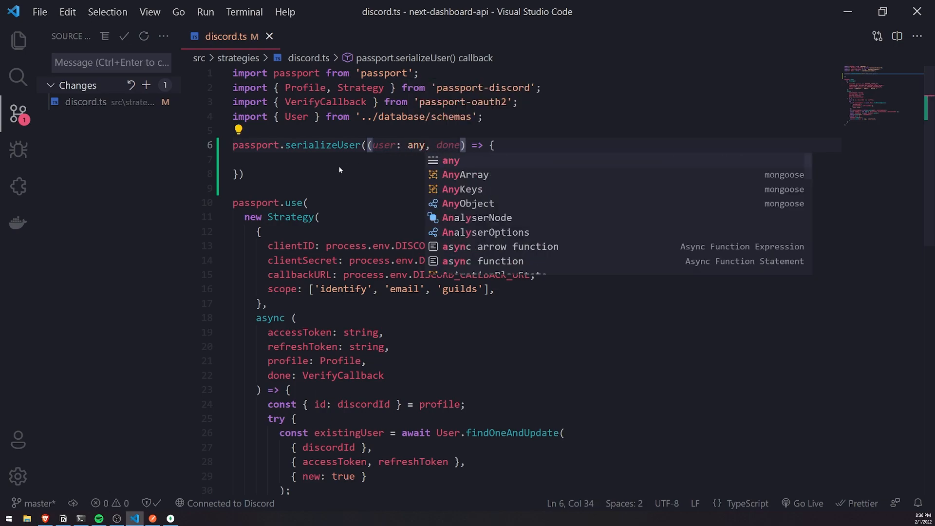
{"action": "key", "text": "Escape"}
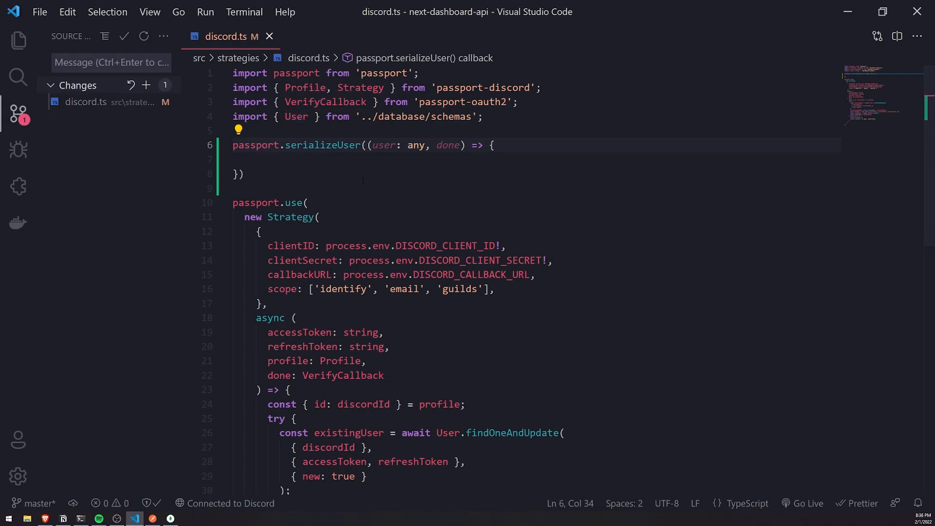
{"action": "double_click", "coordinate": [416, 145]}
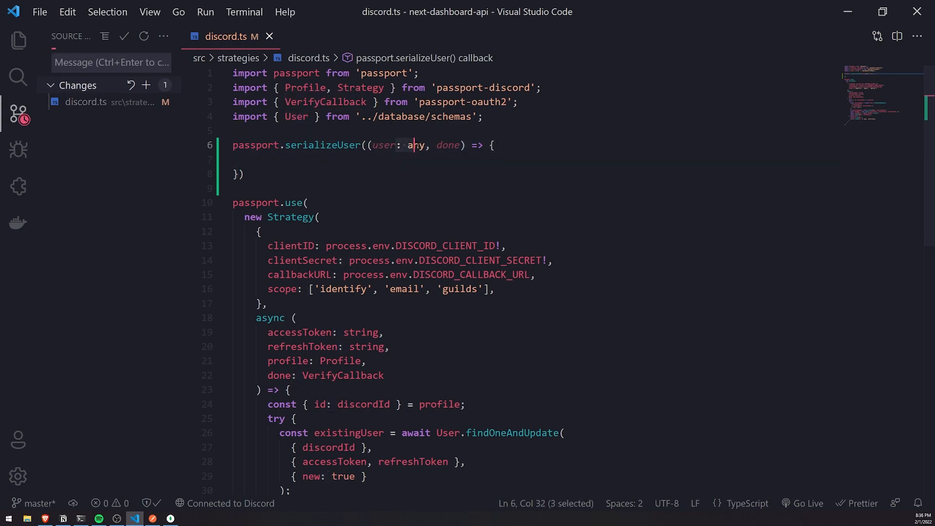
{"action": "left_click", "coordinate": [397, 159]}
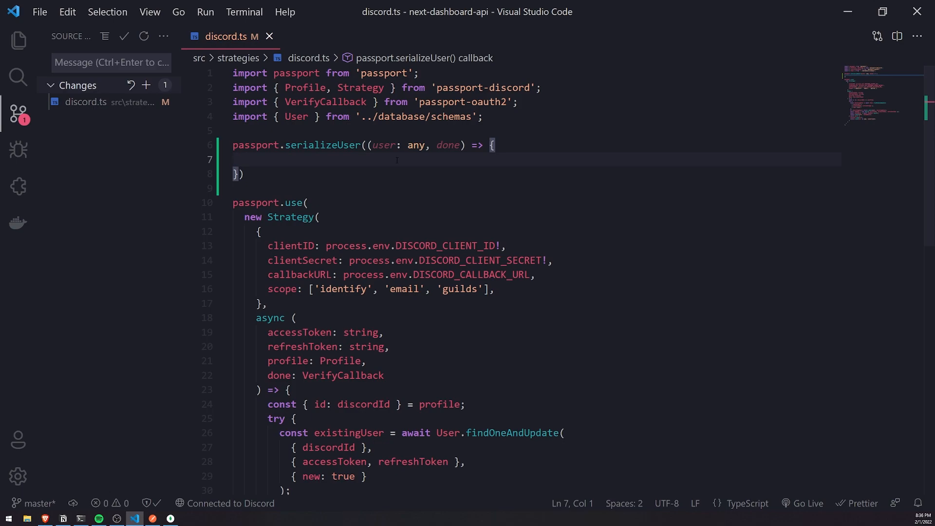
{"action": "type", "text": "return done"}
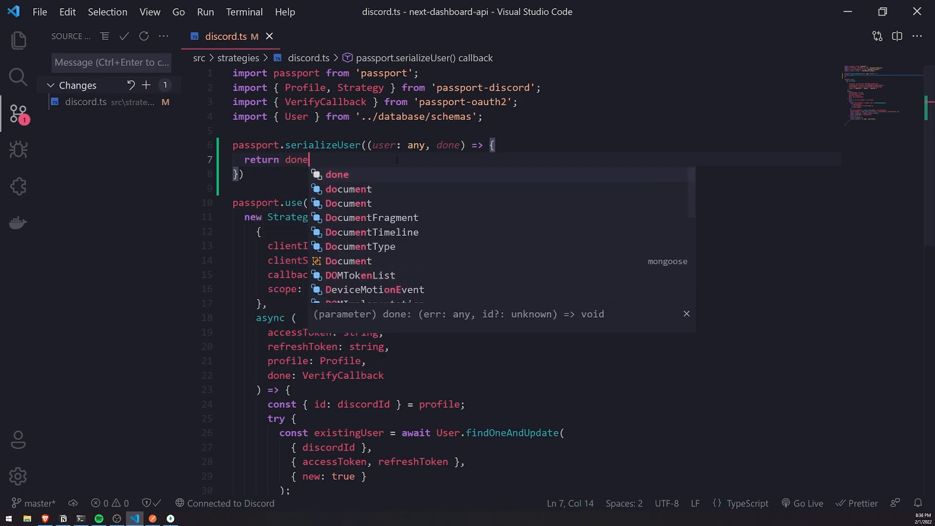
{"action": "type", "text": "(null, user.id);"}
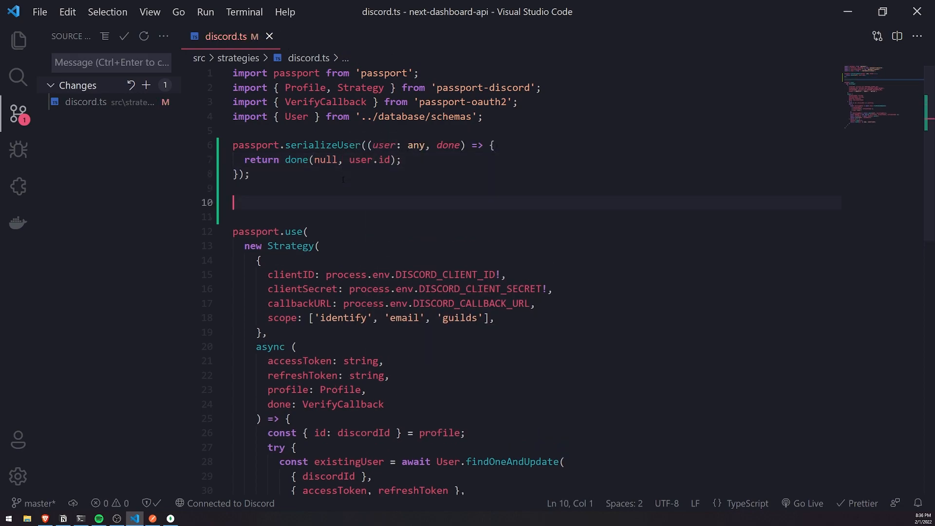
Add an empty passport.deserializeUser((id: string, done) => {}) and highlight user.id, done and id.
{"action": "type", "text": "passport.deserializeUser((id: string, done) => {"}
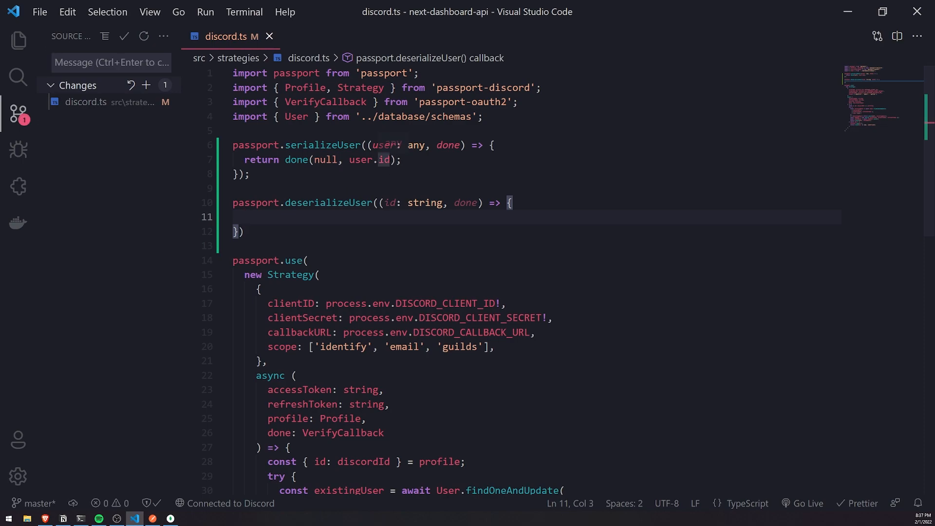
{"action": "double_click", "coordinate": [360, 159]}
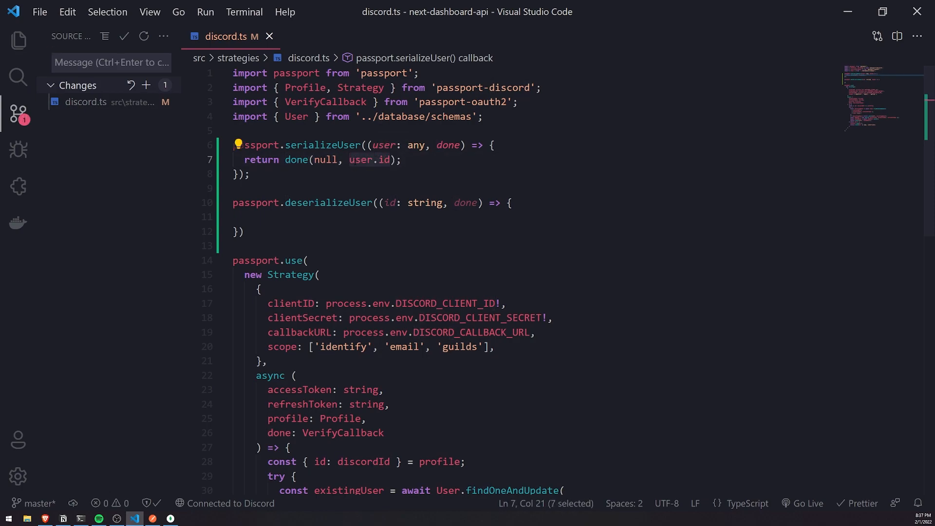
{"action": "left_click", "coordinate": [286, 160]}
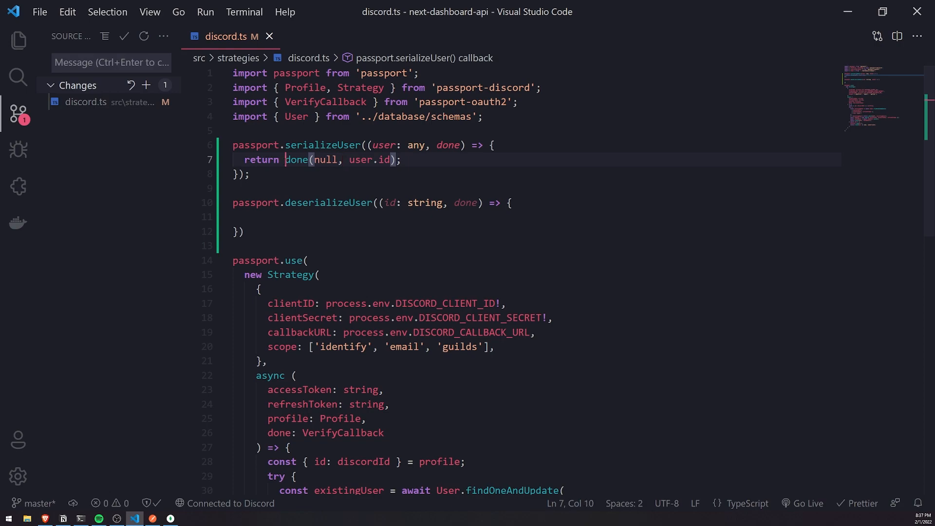
{"action": "double_click", "coordinate": [322, 145]}
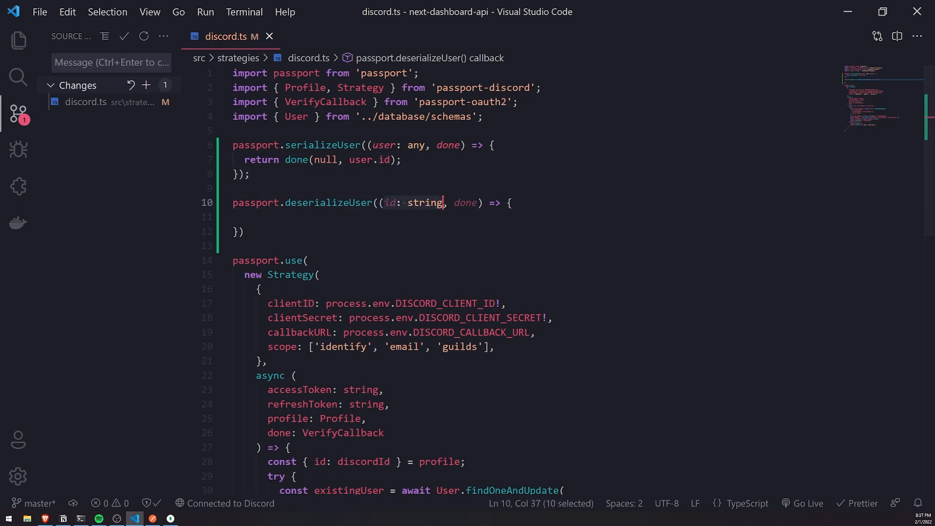
{"action": "mouse_move", "coordinate": [327, 203]}
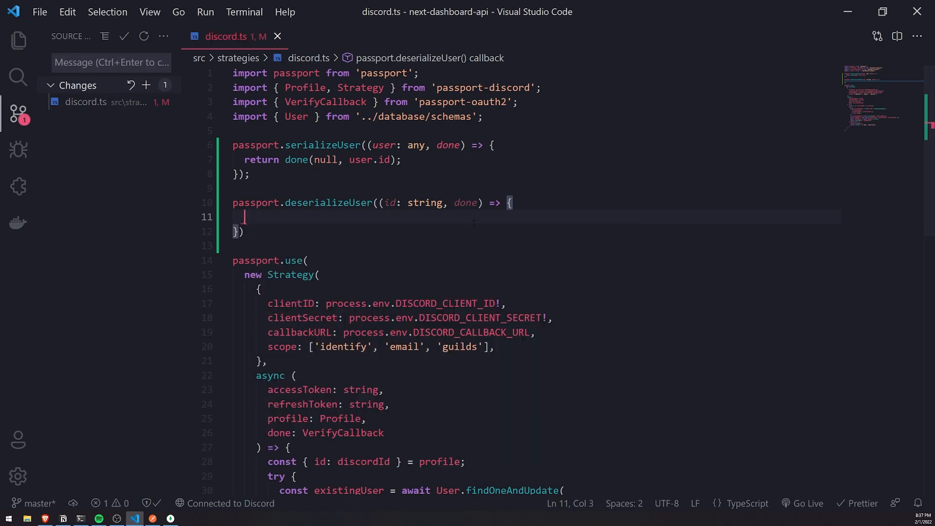
Make the deserializer callback async with a try/catch that runs console.log(err).
{"action": "type", "text": "async"}
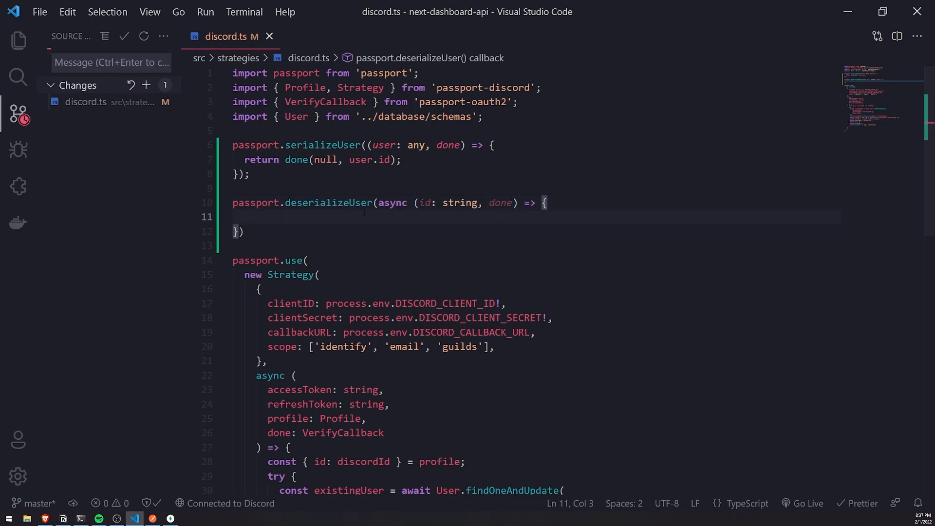
{"action": "type", "text": "try {"}
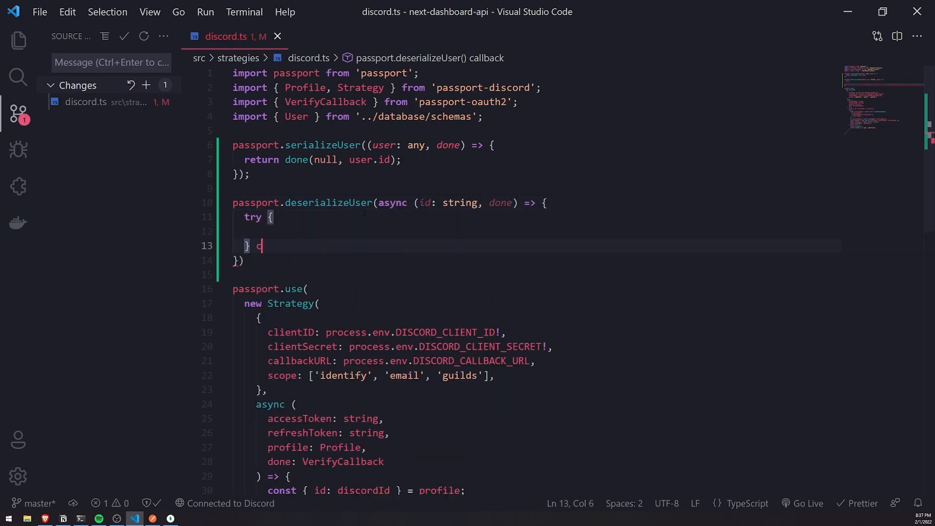
{"action": "type", "text": "c"}
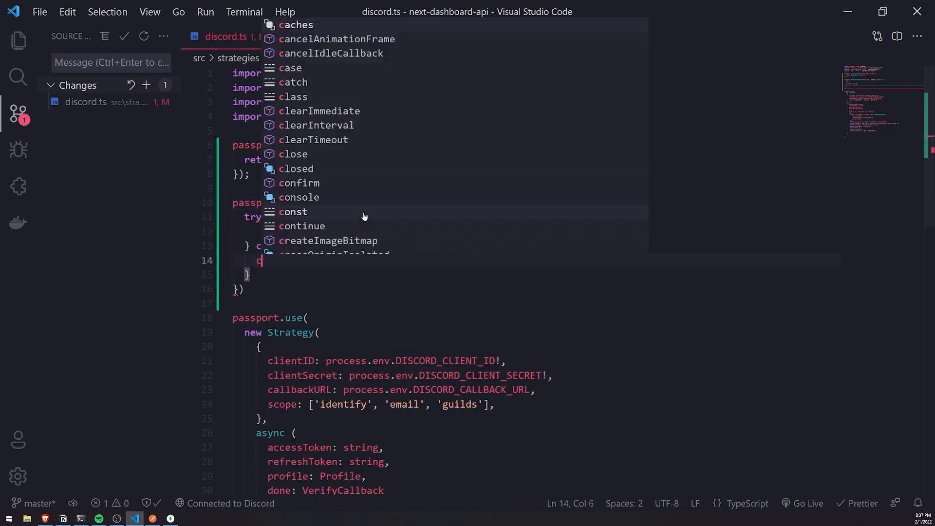
{"action": "type", "text": "console.log(err)"}
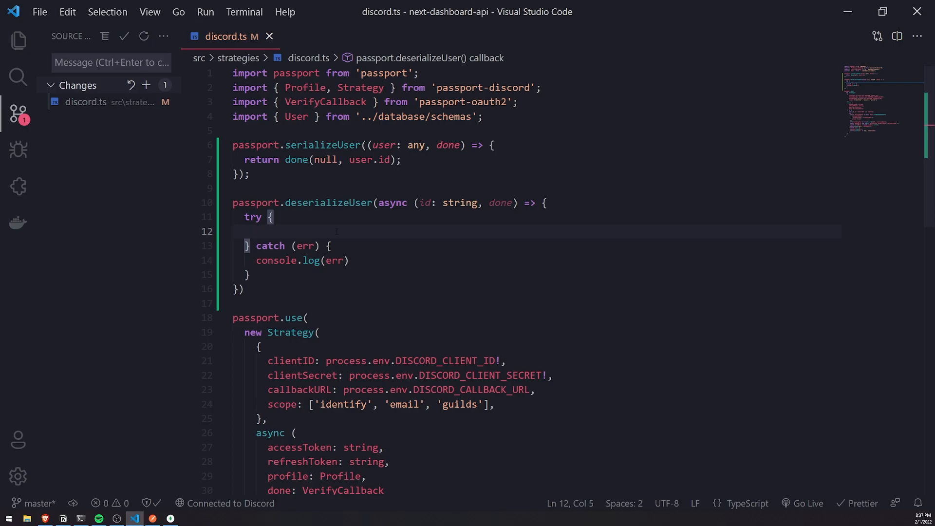
Inside try, start const user = await User.findById from IntelliSense.
{"action": "type", "text": "const"}
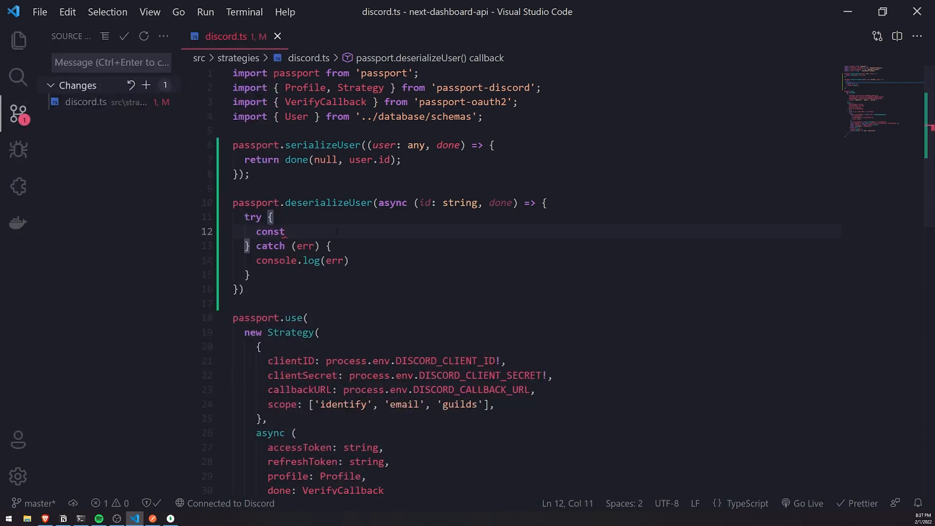
{"action": "type", "text": "user = await"}
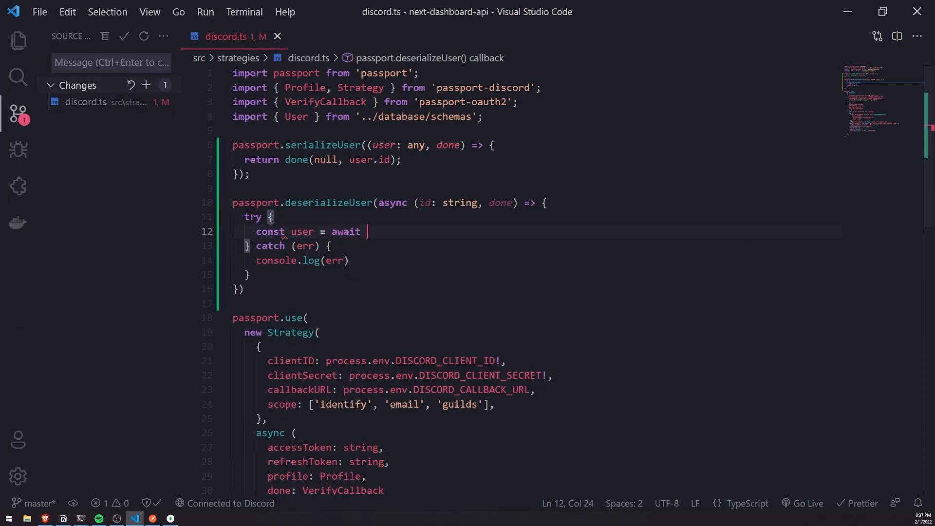
{"action": "type", "text": "User.find"}
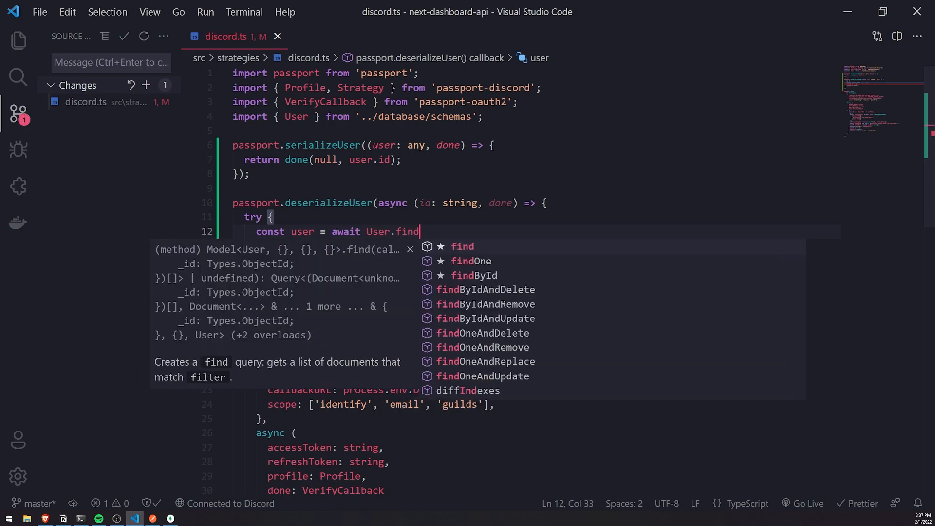
{"action": "left_click", "coordinate": [473, 275]}
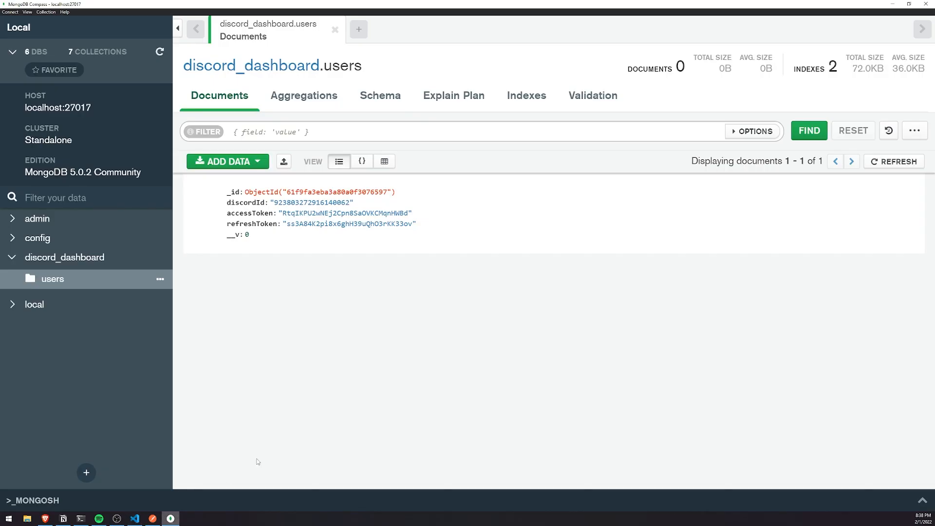
{"action": "double_click", "coordinate": [337, 191]}
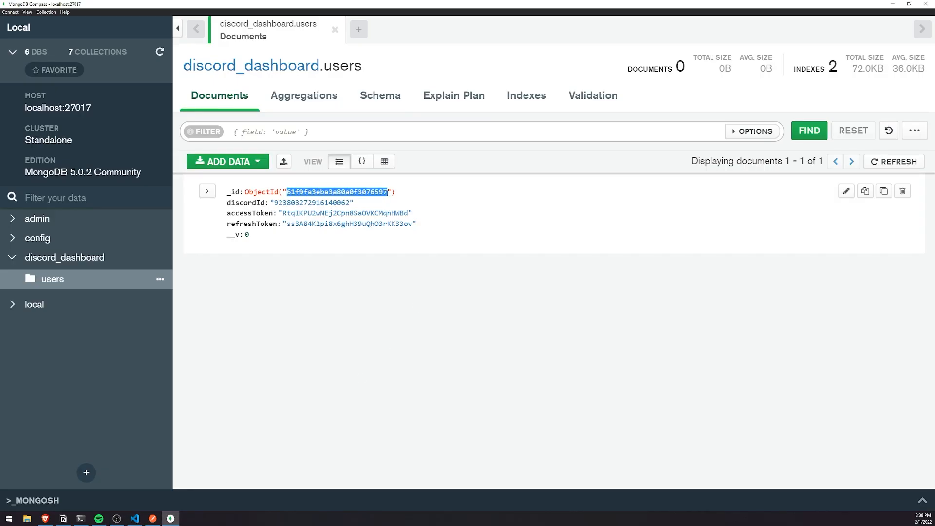
{"action": "mouse_move", "coordinate": [409, 197]}
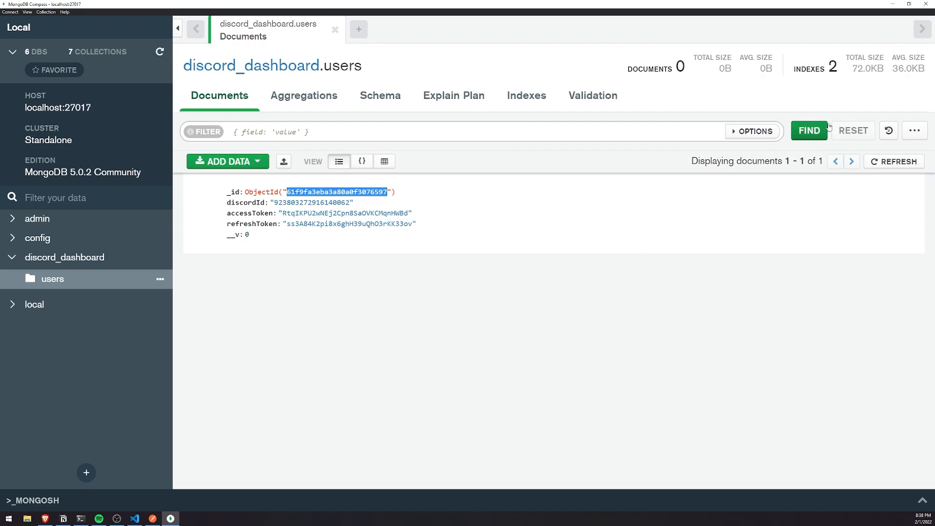
{"action": "left_click", "coordinate": [134, 518]}
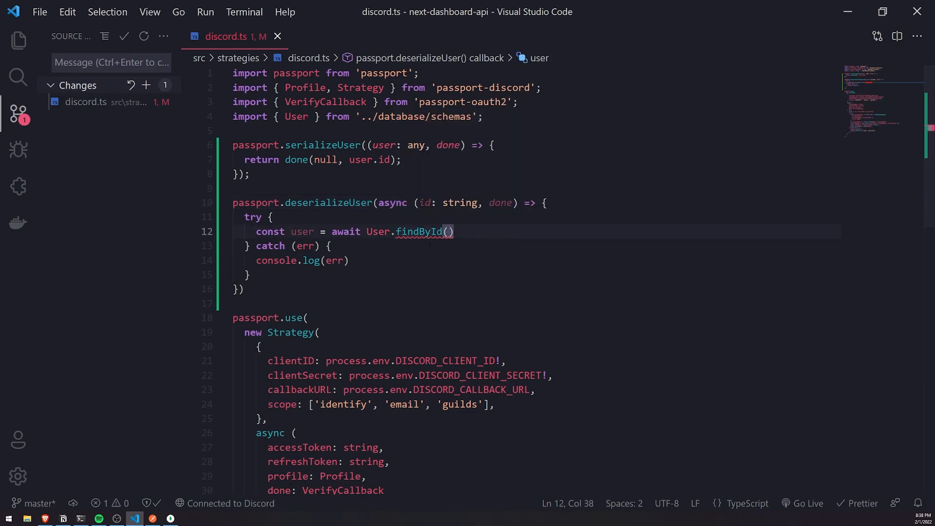
{"action": "mouse_move", "coordinate": [459, 253]}
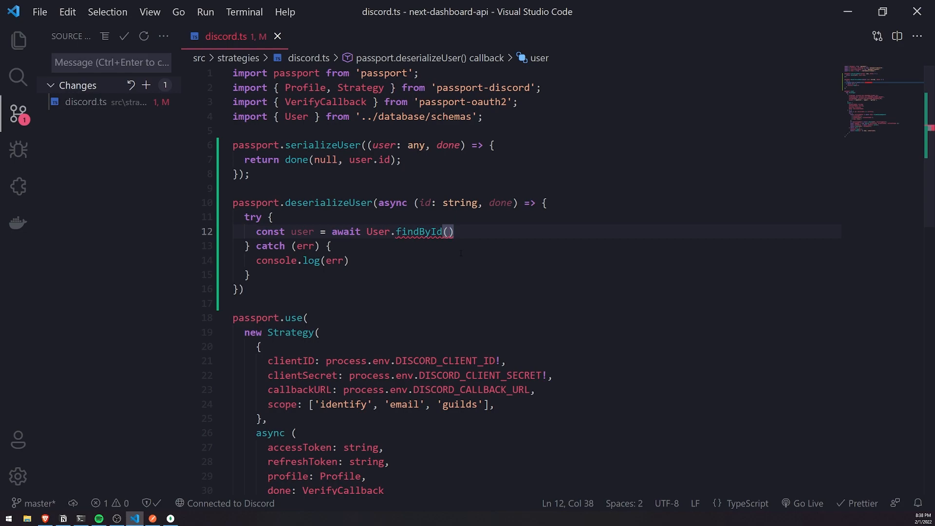
Call User.findById(id) and return user ? done(null, user) : done(null, null).
{"action": "key", "text": "Backspace"}
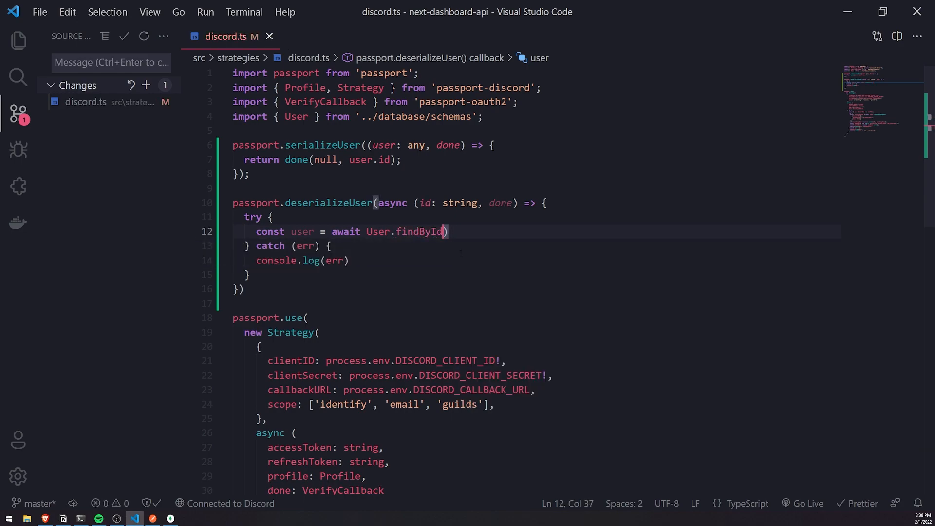
{"action": "type", "text": "(id"}
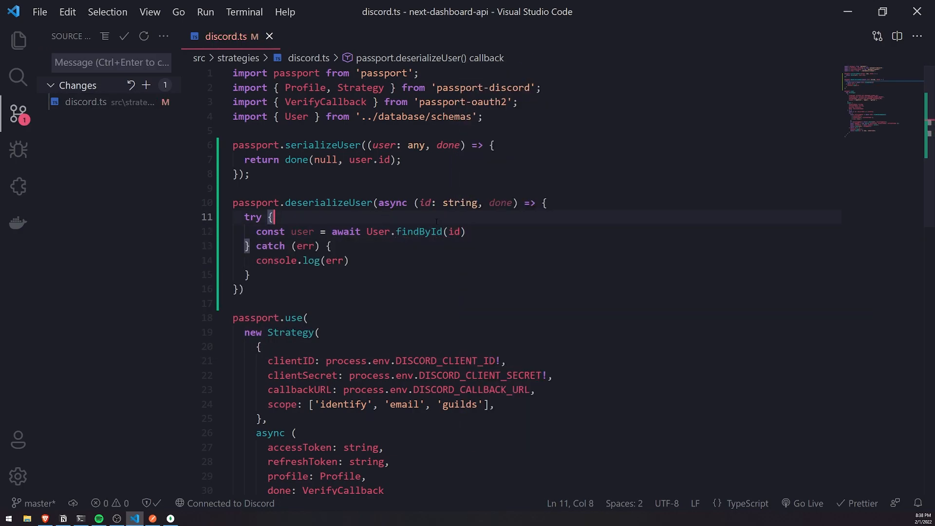
{"action": "key", "text": "Enter"}
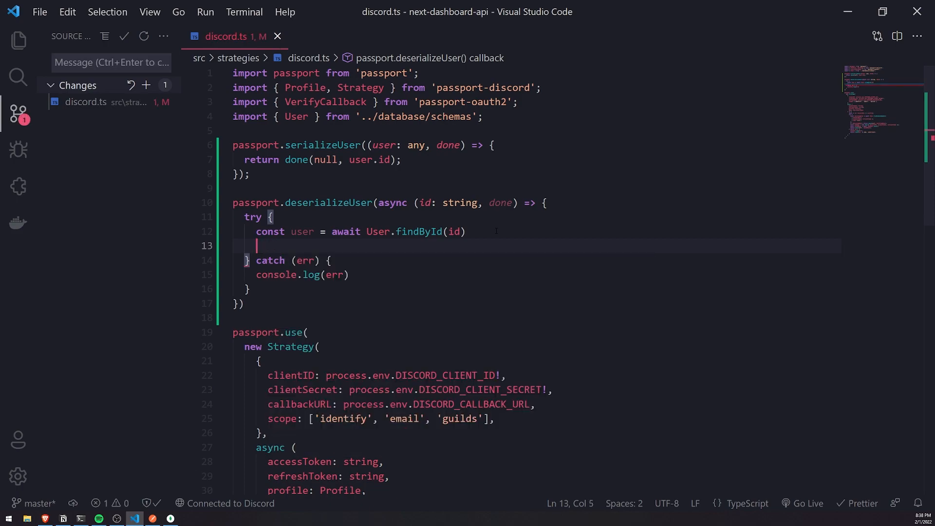
{"action": "type", "text": "return"}
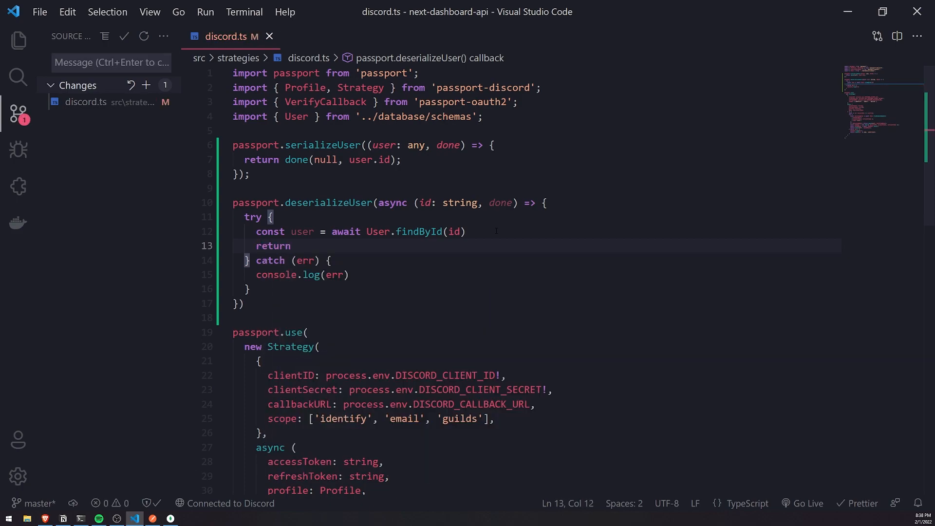
{"action": "type", "text": "user ?"}
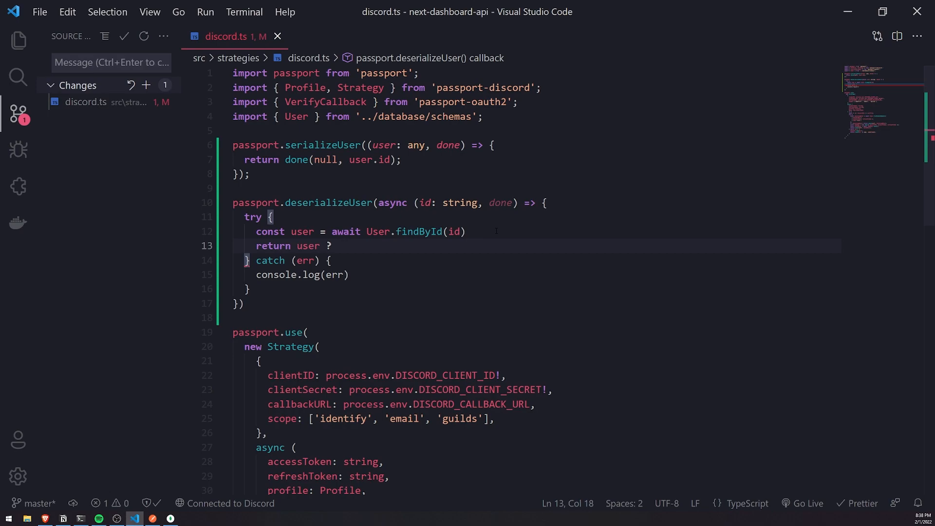
{"action": "type", "text": "done()"}
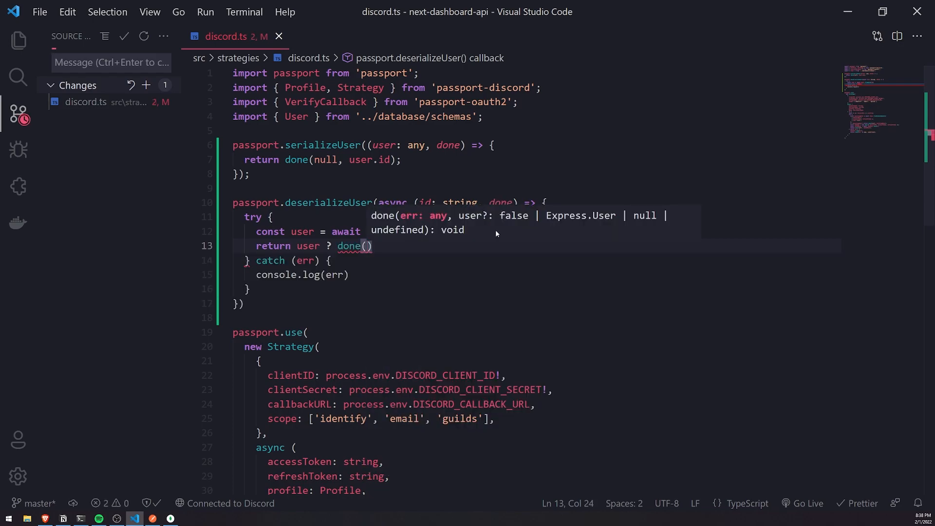
{"action": "type", "text": "null,"}
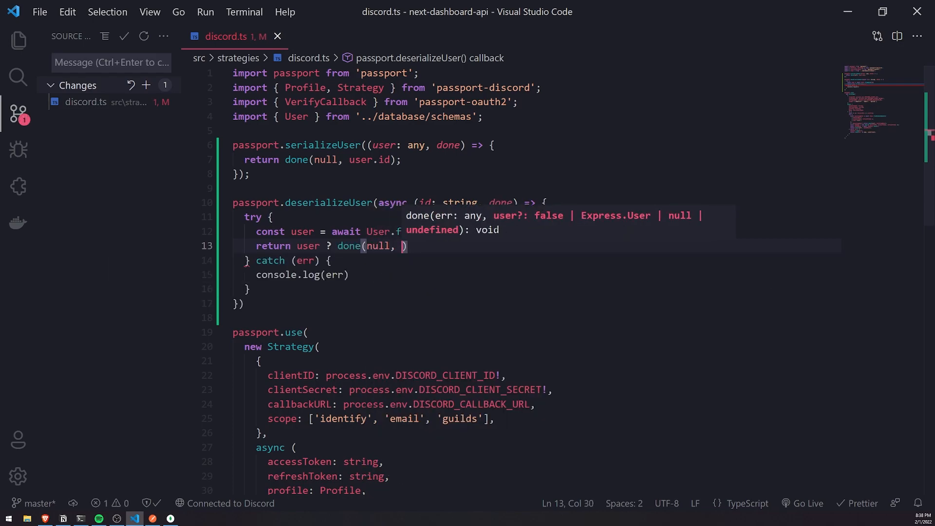
{"action": "type", "text": "user"}
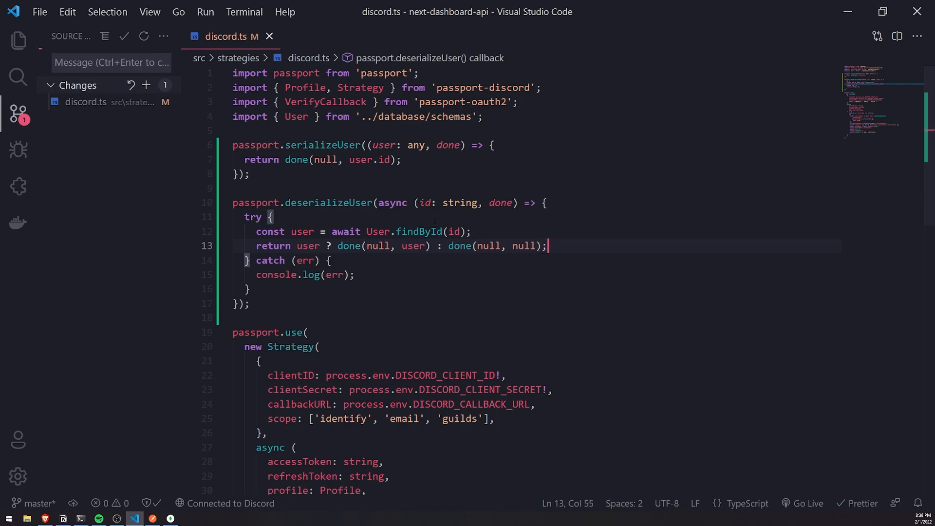
Make the catch block return done(err, null).
{"action": "left_click", "coordinate": [355, 275]}
{"action": "type", "text": "return done("}
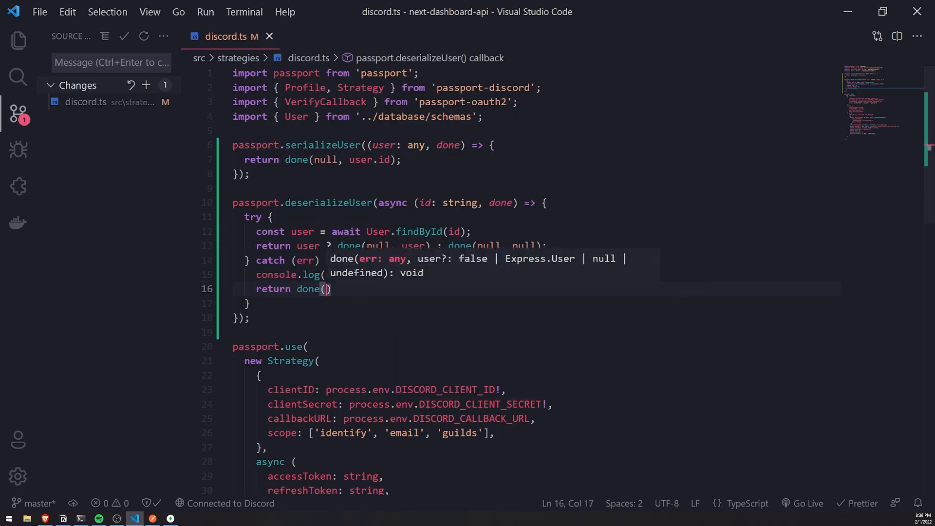
{"action": "type", "text": "err,"}
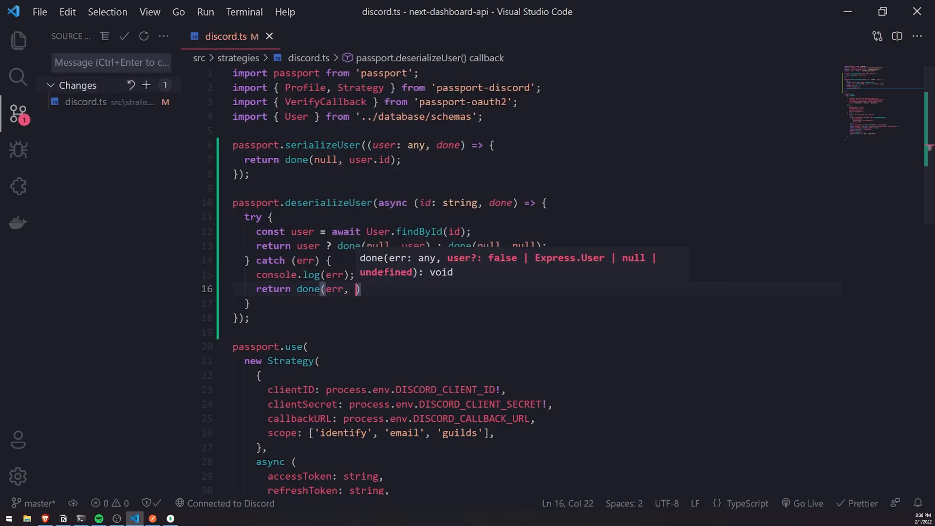
{"action": "type", "text": "null"}
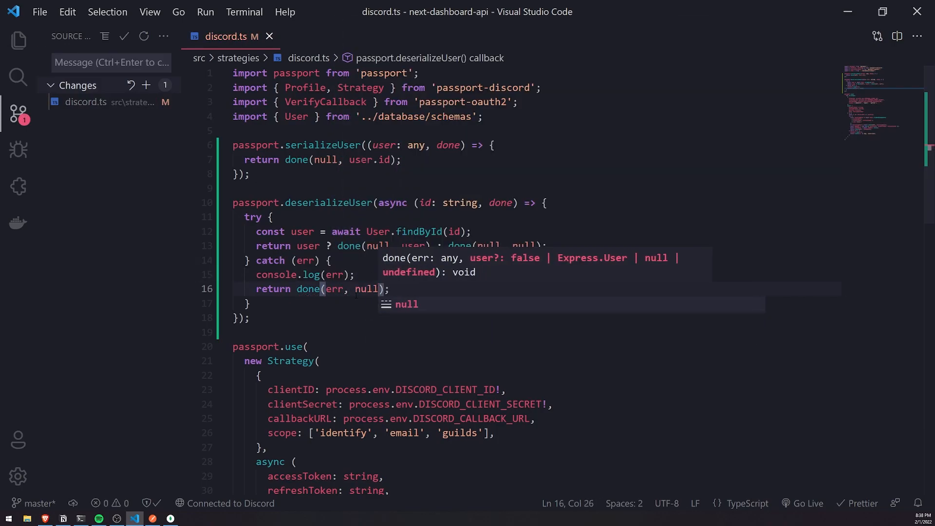
{"action": "scroll", "scroll_direction": "down", "scroll_amount": 3}
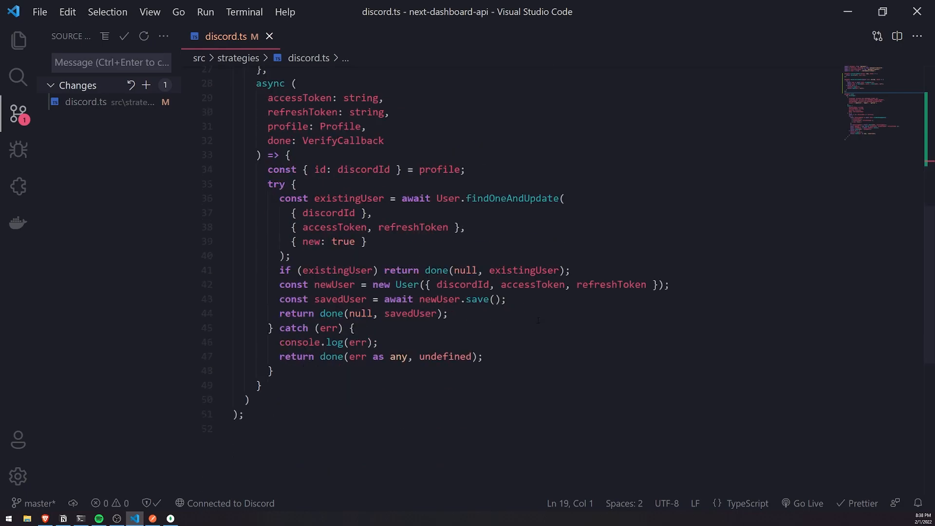
{"action": "scroll", "scroll_direction": "up", "scroll_amount": 3}
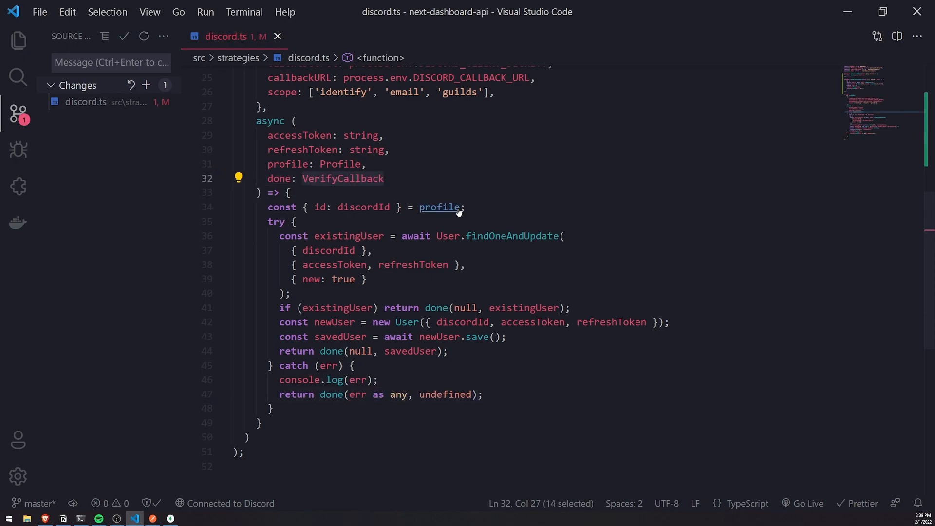
{"action": "scroll", "scroll_direction": "up", "scroll_amount": 3}
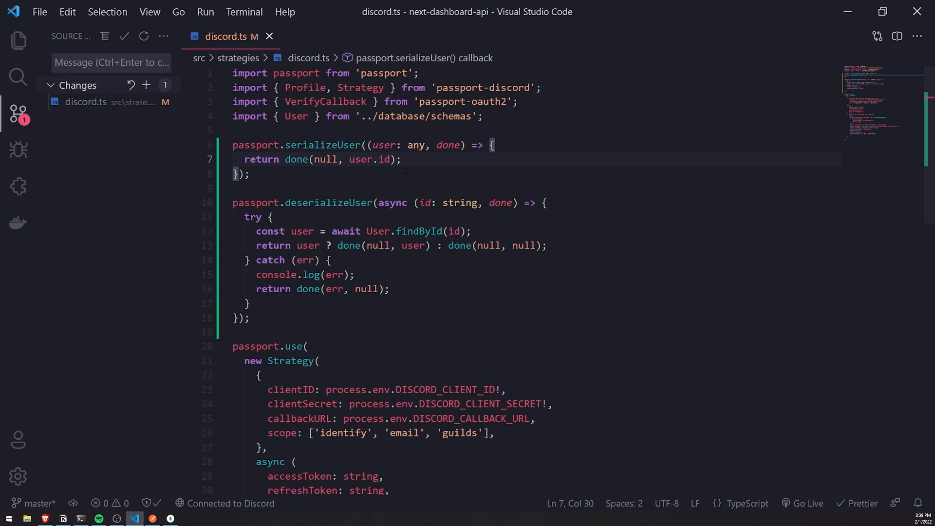
{"action": "mouse_move", "coordinate": [200, 375]}
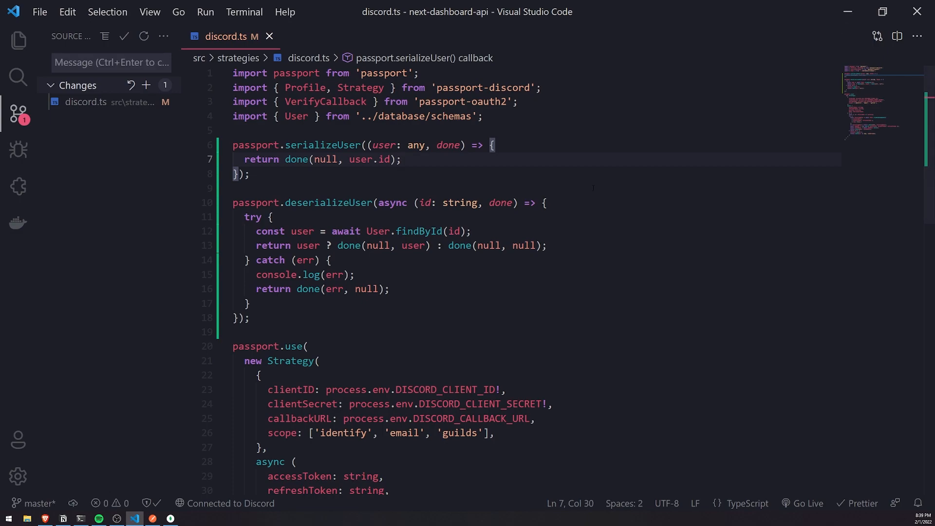
{"action": "mouse_move", "coordinate": [846, 10]}
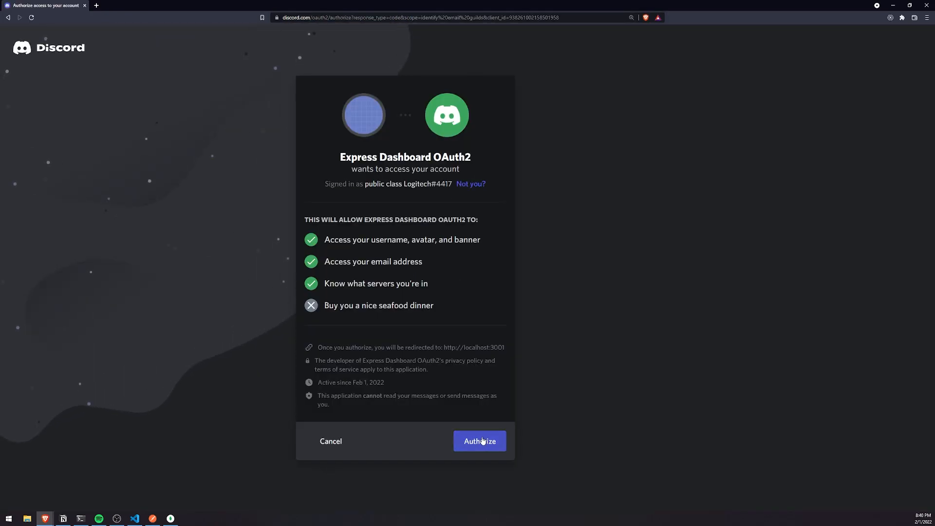
Authorize the dashboard app on Discord and view the Success redirect in the browser.
{"action": "left_click", "coordinate": [478, 442]}
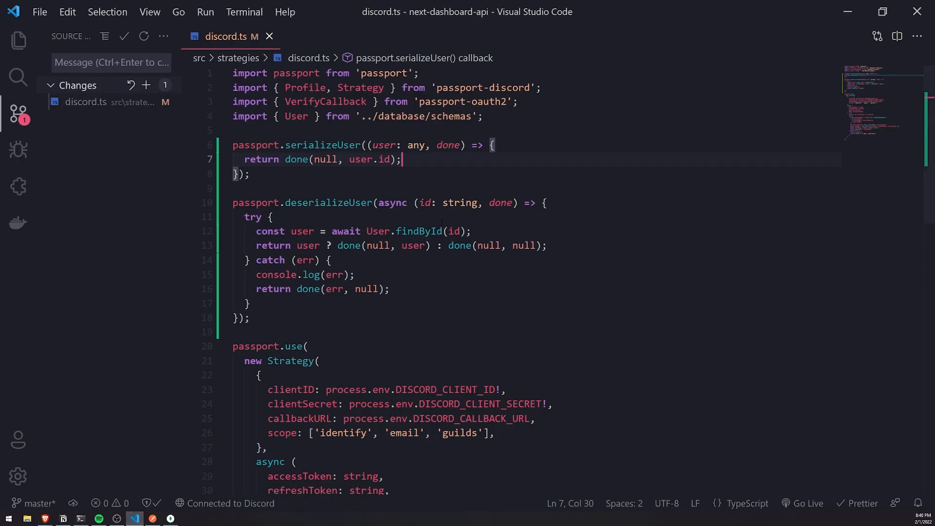
{"action": "left_click", "coordinate": [545, 202]}
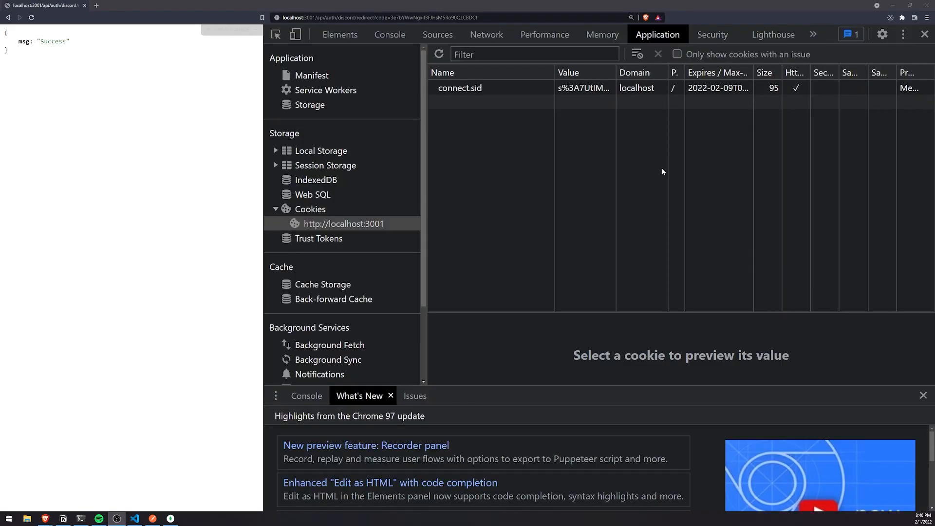
Reveal the connect.sid cookie's full value, then return to discord.ts in VS Code.
{"action": "left_click", "coordinate": [460, 87]}
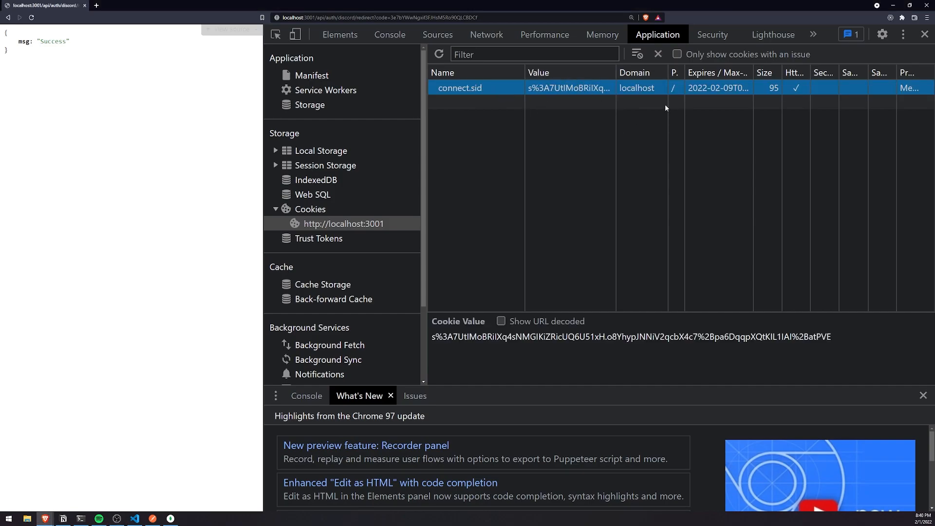
{"action": "mouse_move", "coordinate": [744, 116]}
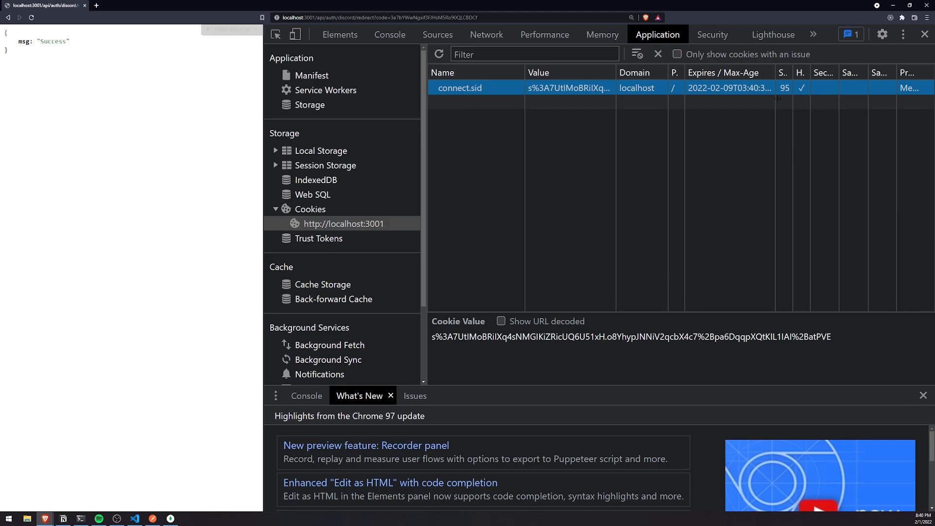
{"action": "mouse_move", "coordinate": [616, 125]}
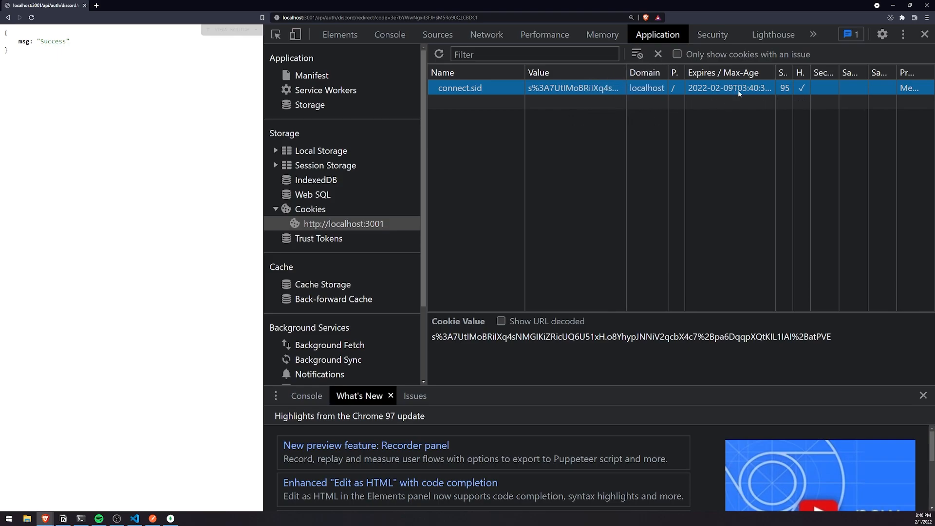
{"action": "mouse_move", "coordinate": [773, 172]}
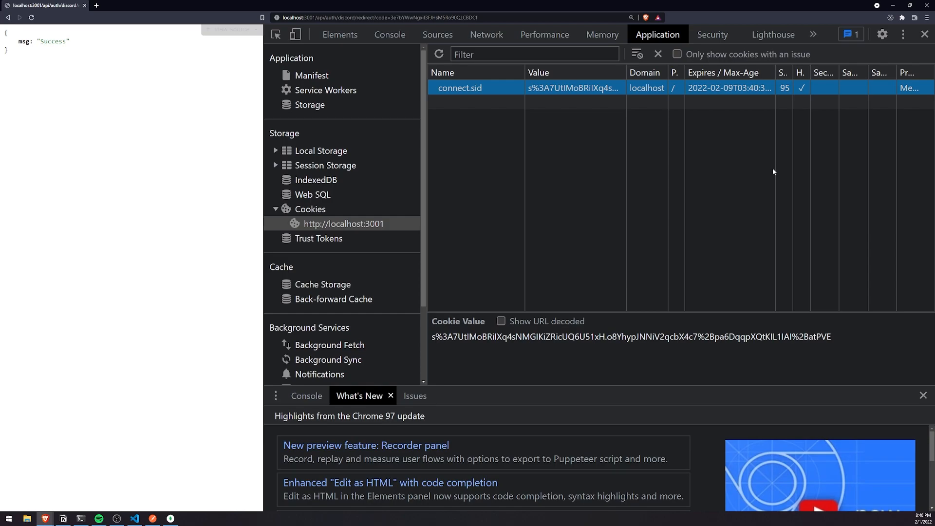
{"action": "mouse_move", "coordinate": [524, 338]}
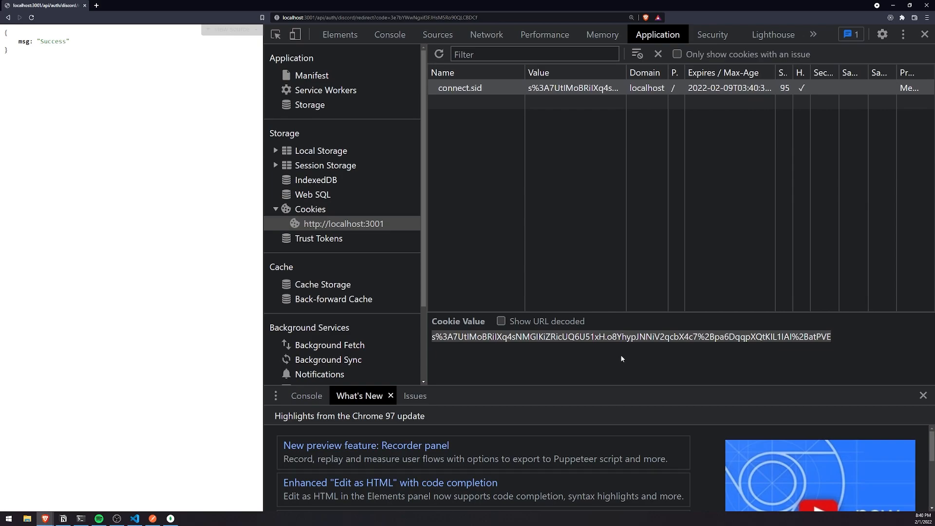
{"action": "mouse_move", "coordinate": [685, 175]}
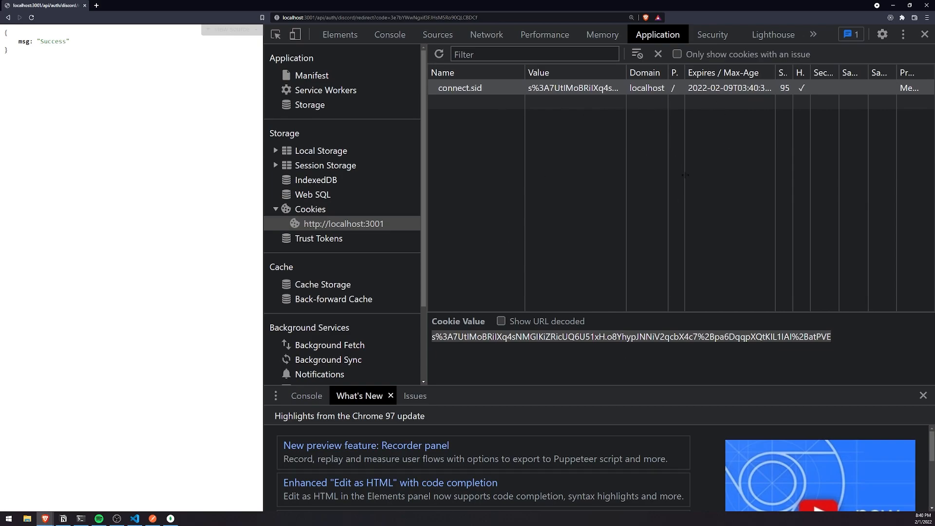
{"action": "mouse_move", "coordinate": [174, 428]}
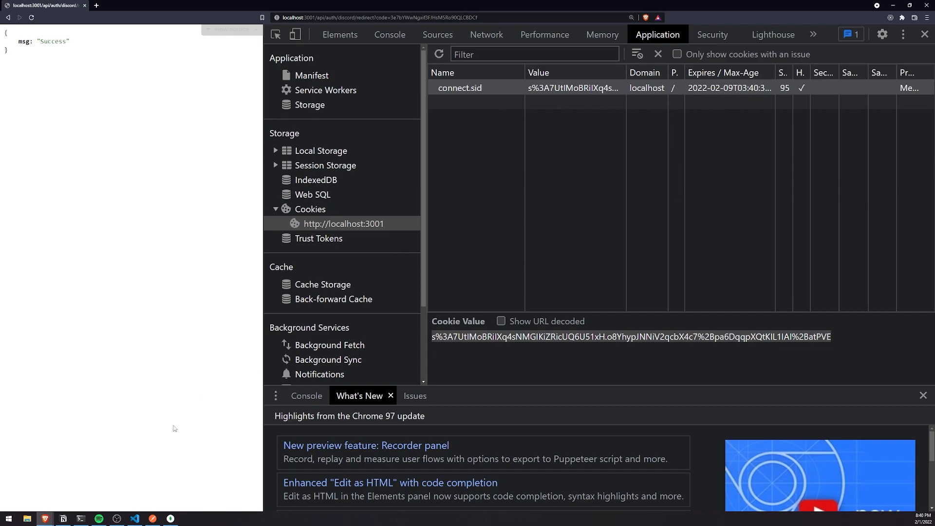
{"action": "mouse_move", "coordinate": [208, 360]}
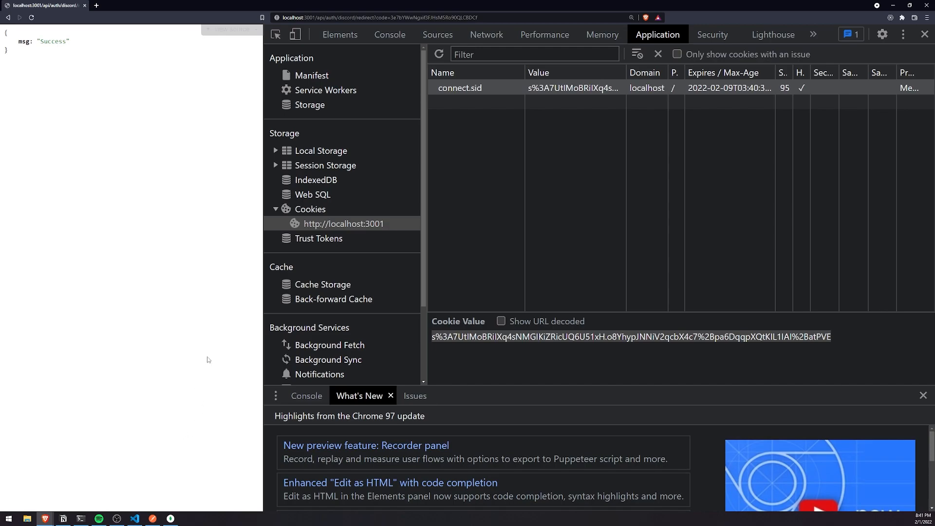
{"action": "mouse_move", "coordinate": [492, 310]}
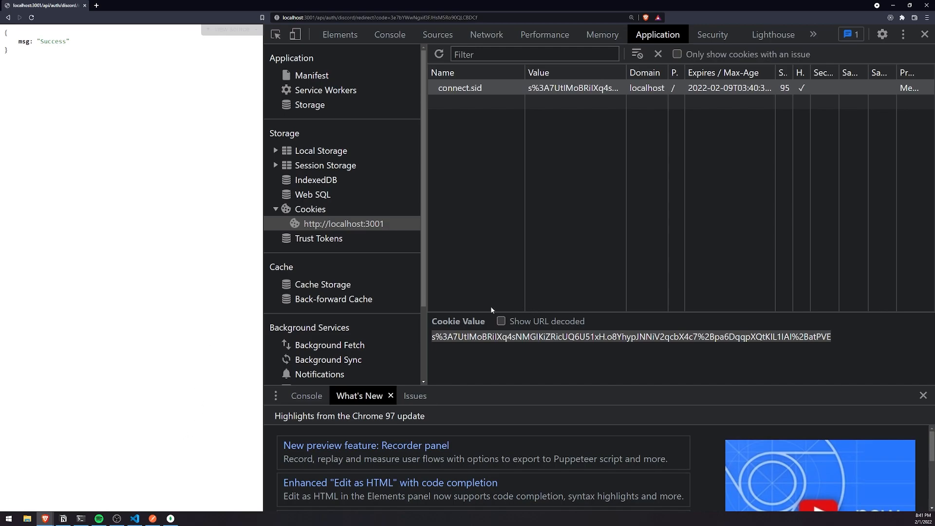
{"action": "mouse_move", "coordinate": [483, 297]}
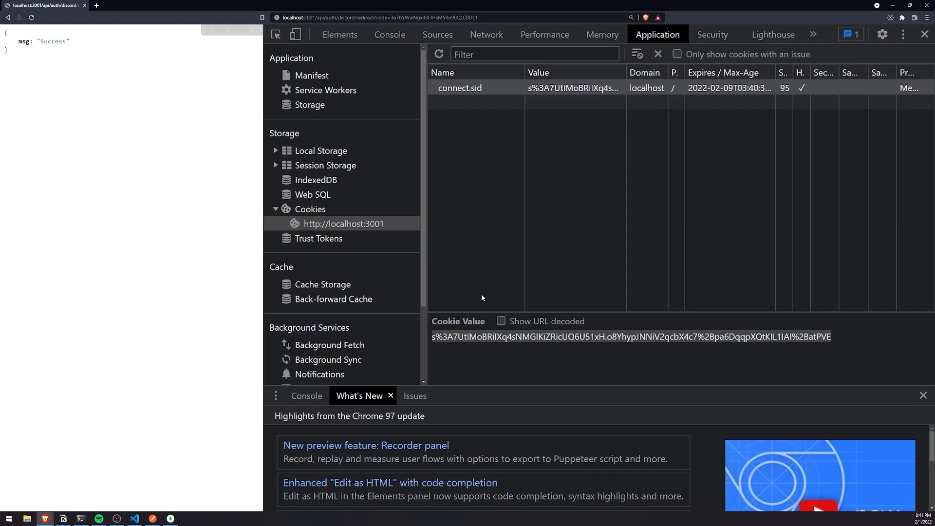
{"action": "left_click", "coordinate": [116, 518]}
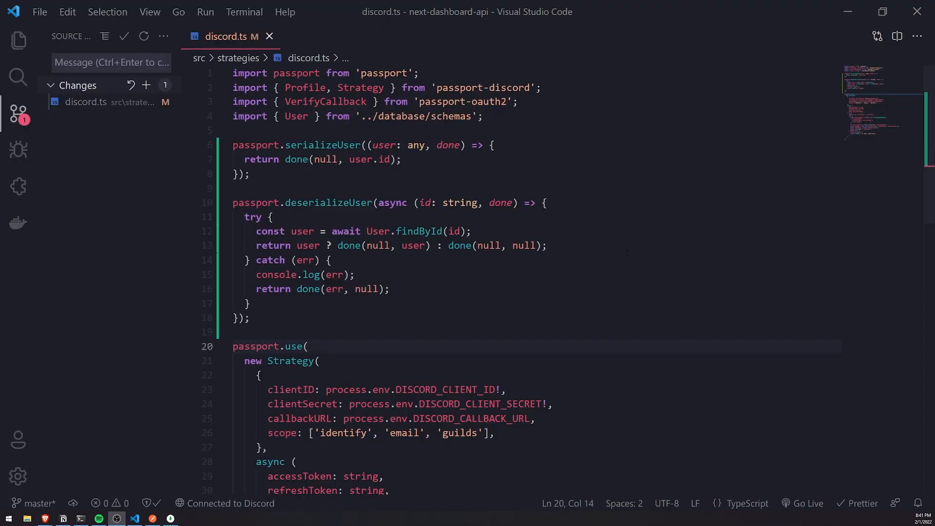